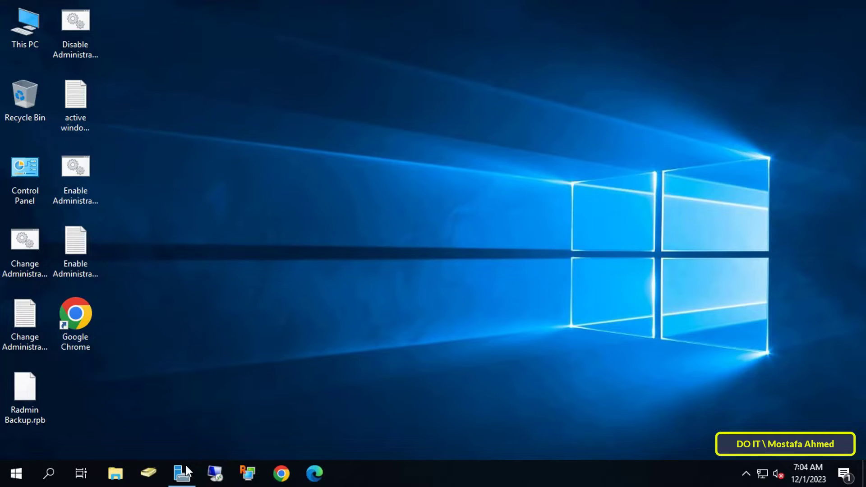
From Server Manager's Tools, launch Active Directory Users and Computers and view Test1's properties
click(182, 474)
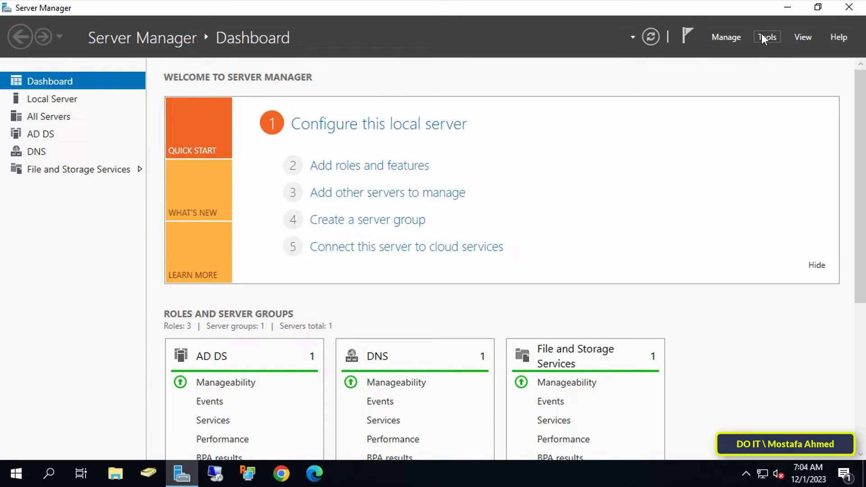
click(767, 37)
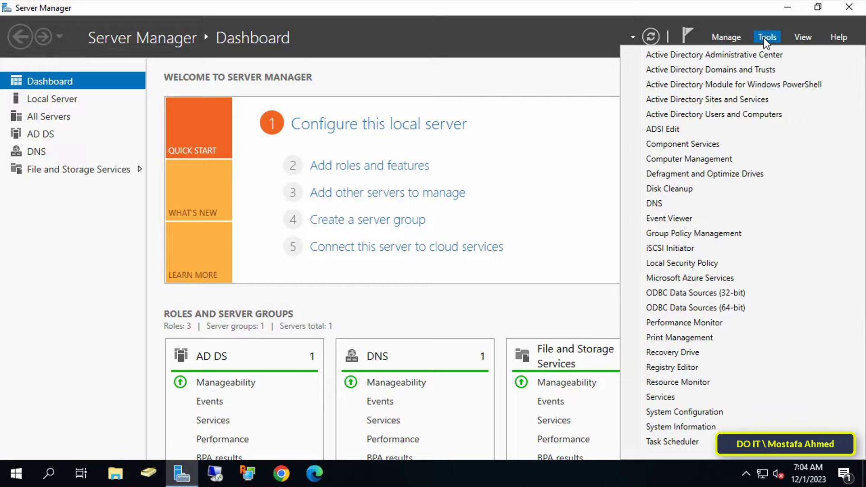
mouse_move(714, 115)
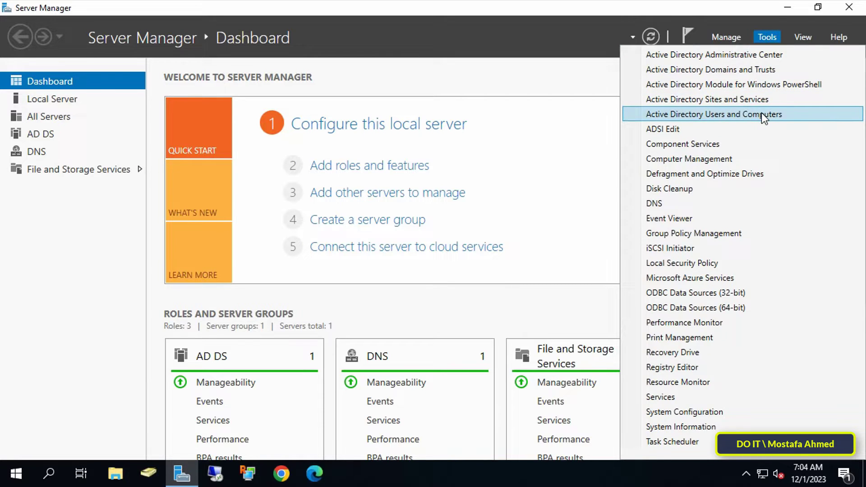
click(714, 115)
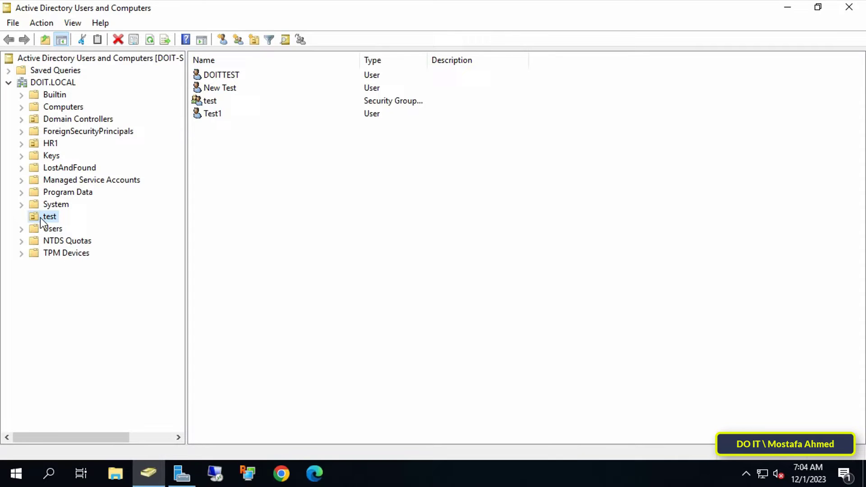
right_click(213, 114)
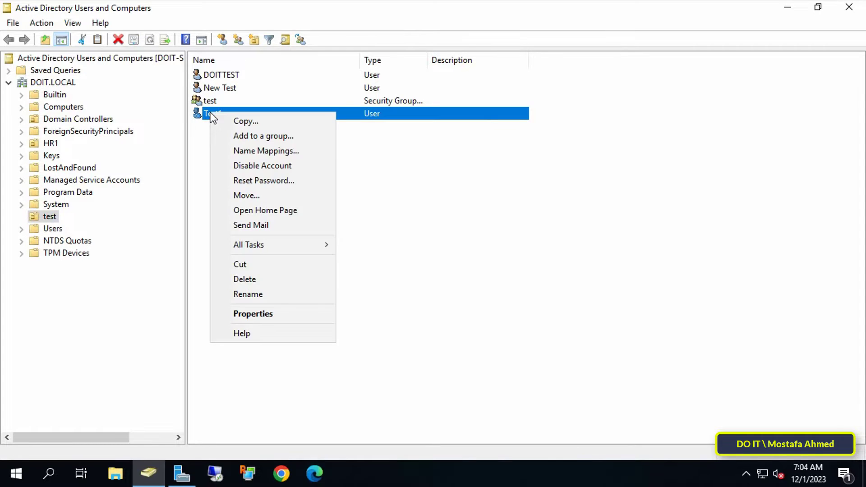
click(253, 314)
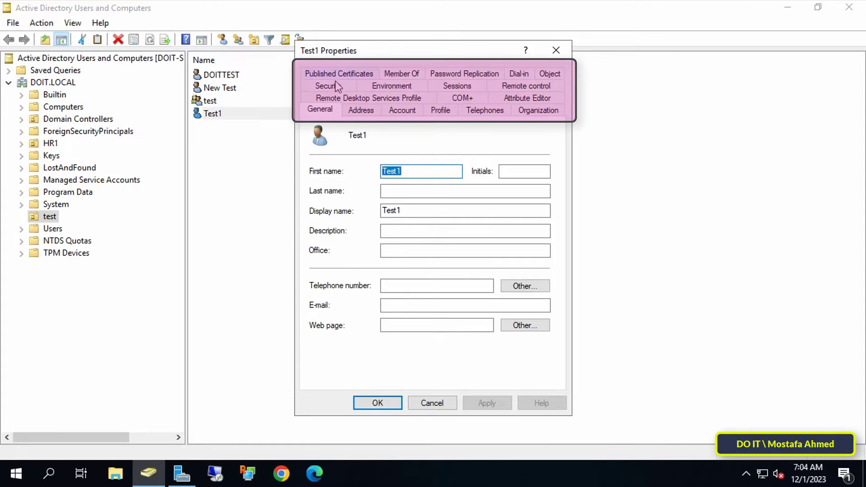
mouse_move(393, 86)
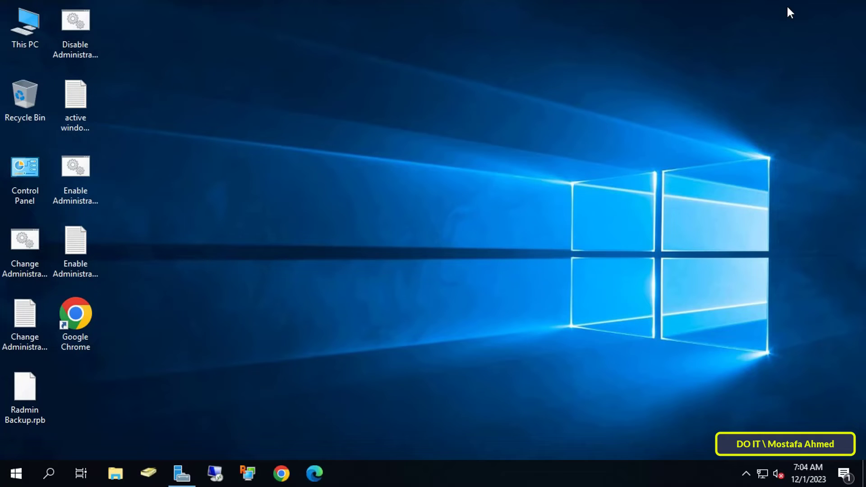
Browse This PC to New Volume (E:) and enter the AdExt folder holding AdExt.dll
click(25, 25)
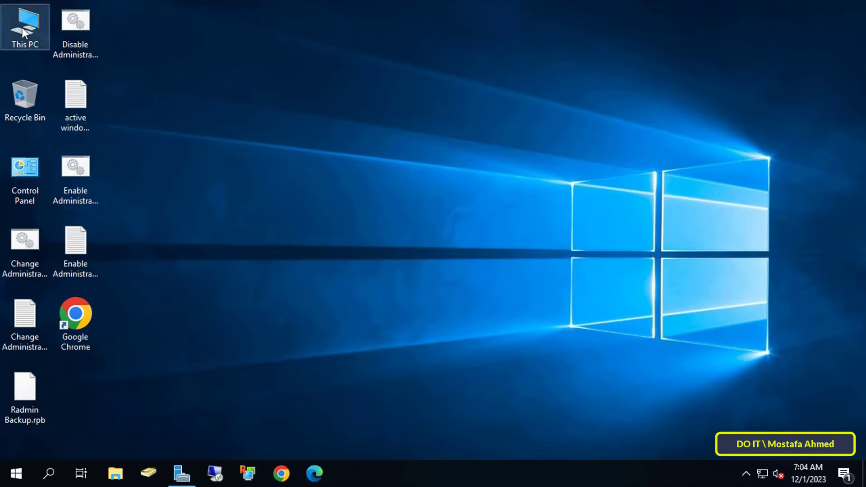
double_click(24, 26)
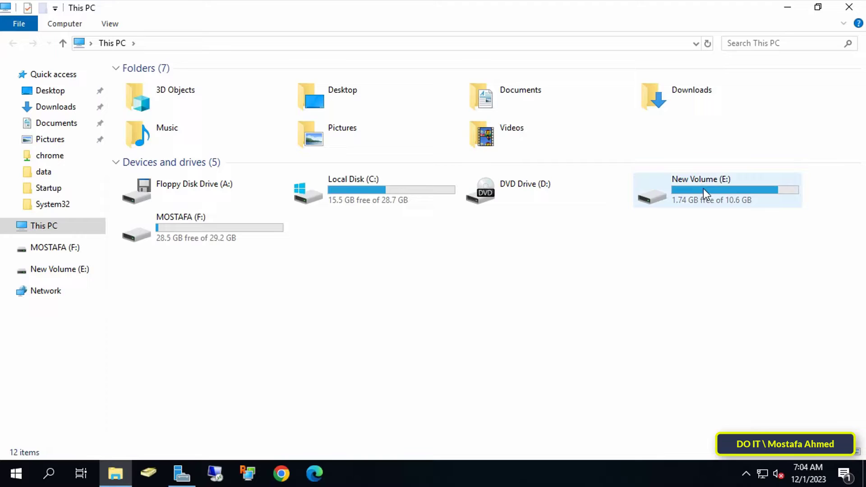
double_click(706, 191)
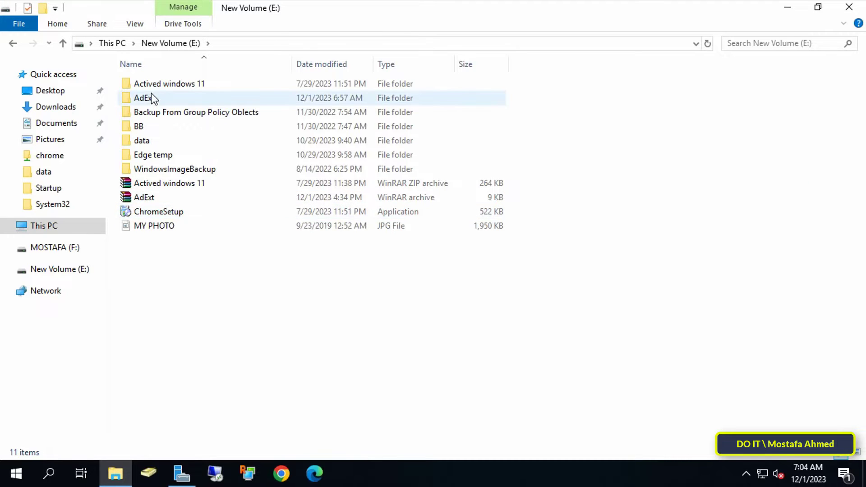
click(143, 97)
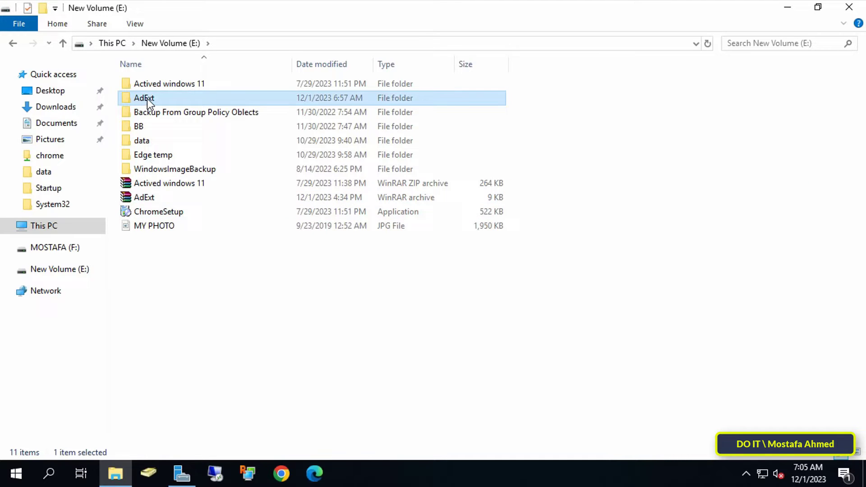
double_click(143, 97)
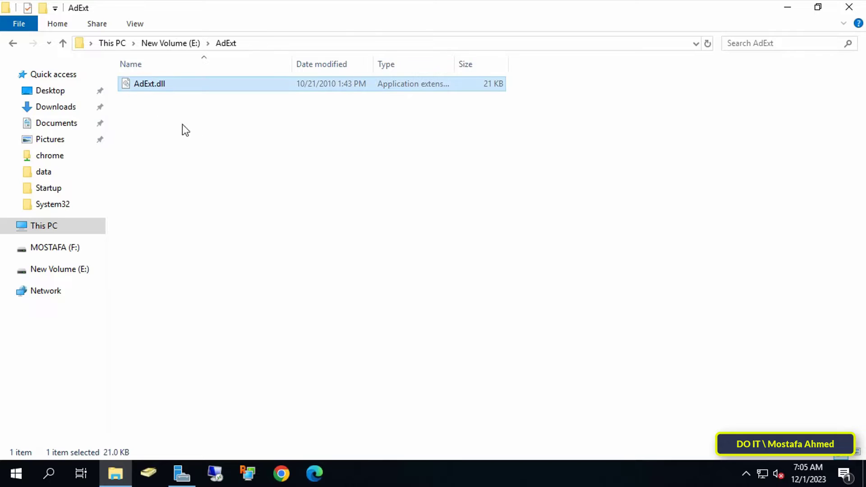
mouse_move(263, 178)
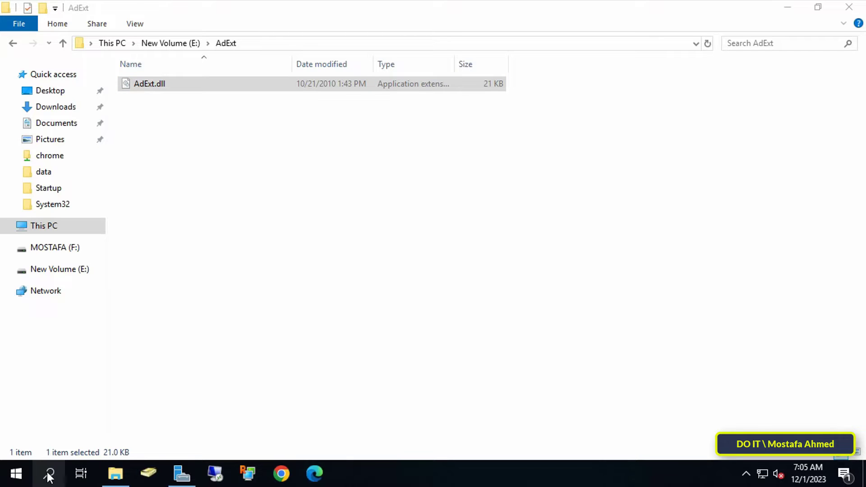
Start Command Prompt with administrator rights
click(48, 474)
text(command prompt)
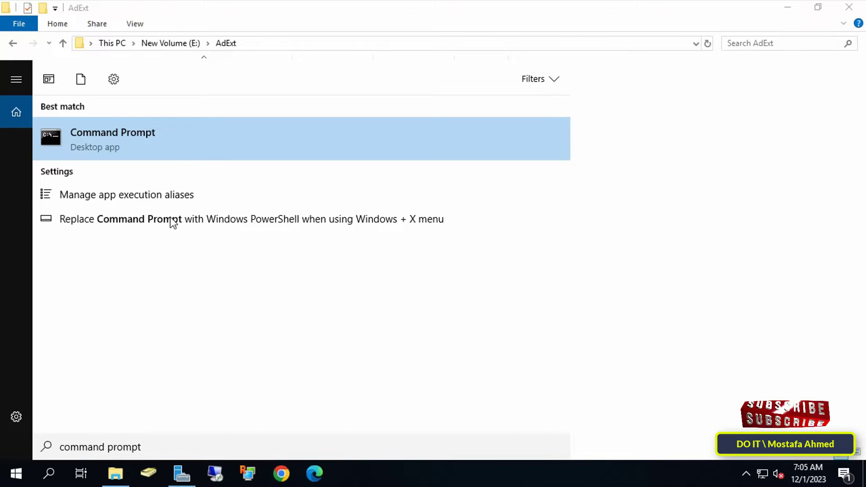
right_click(113, 138)
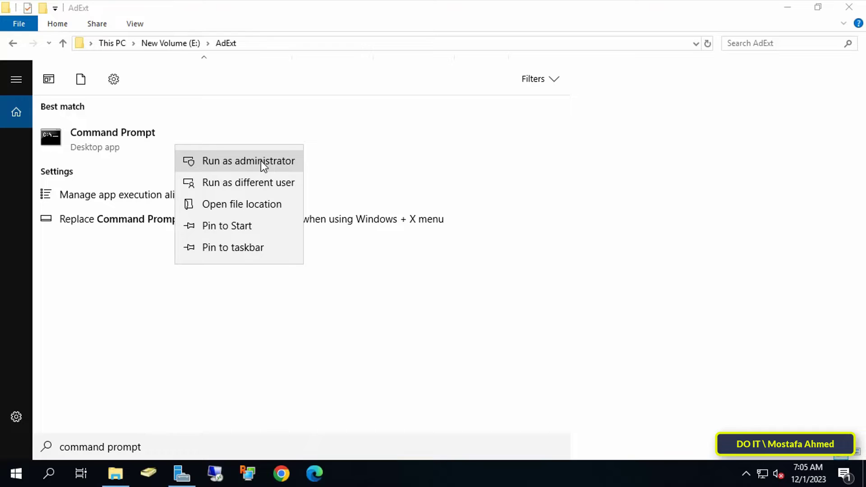
click(249, 161)
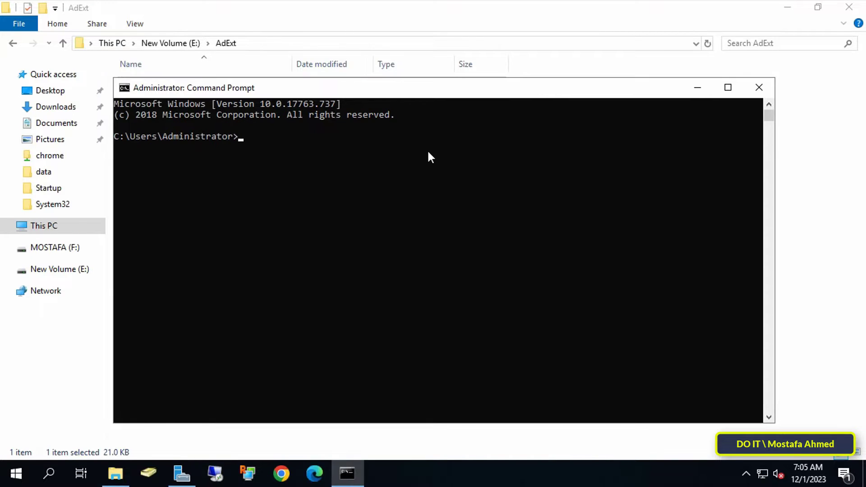
Go to C:\ then cd into %WinDir%\Microsoft.net\Framework64\V4.0.30319
text(cd\)
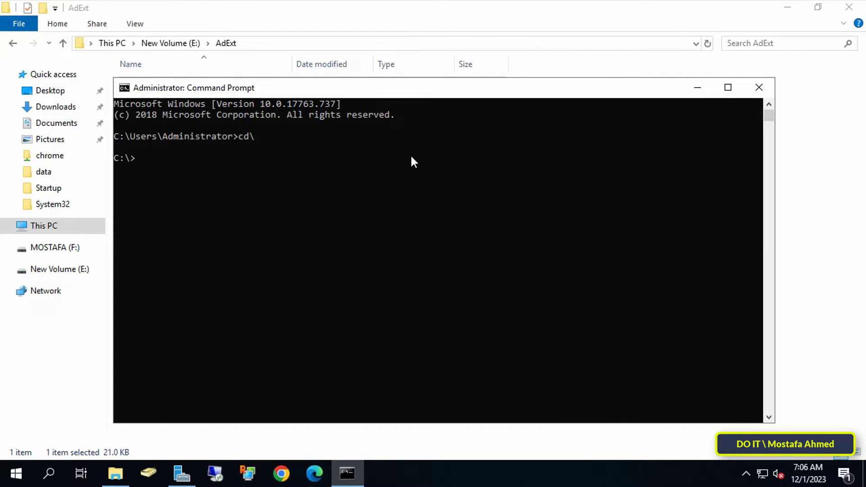
text(cd %)
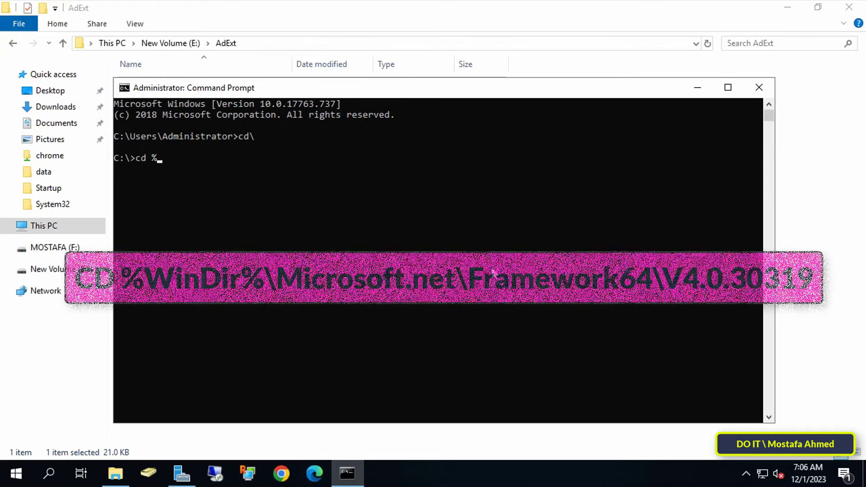
text(WinDir)
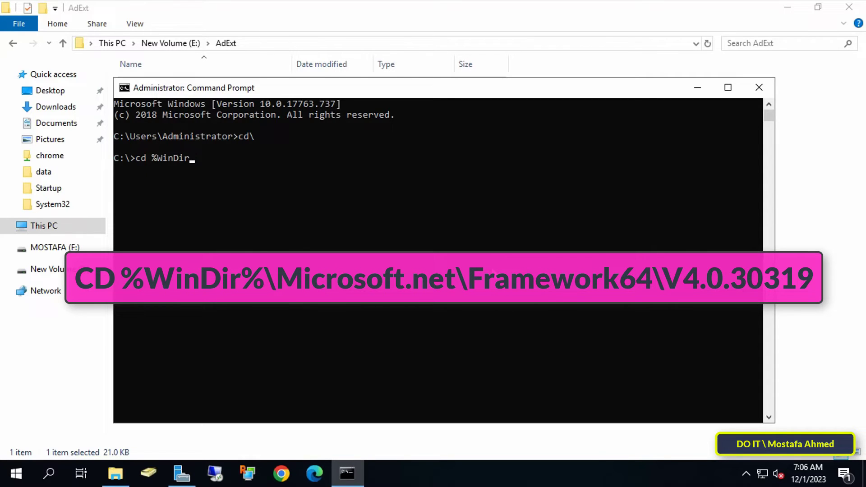
text(%\Micr)
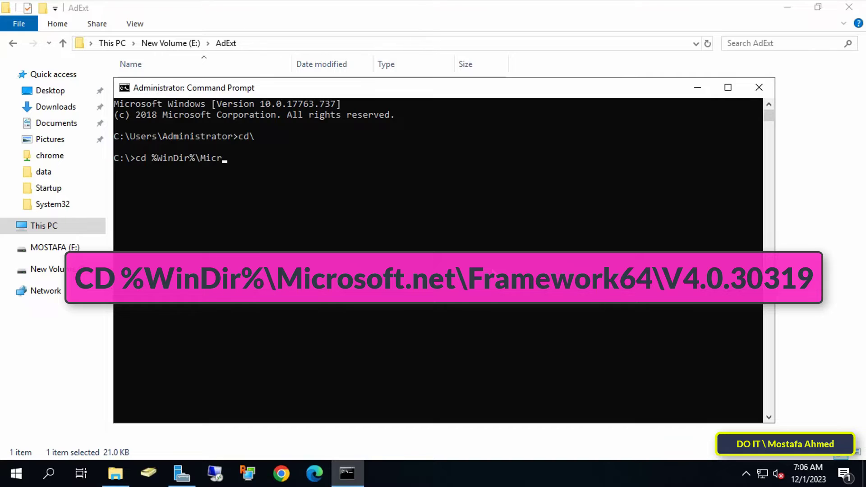
text(osoft.net\Framework64)
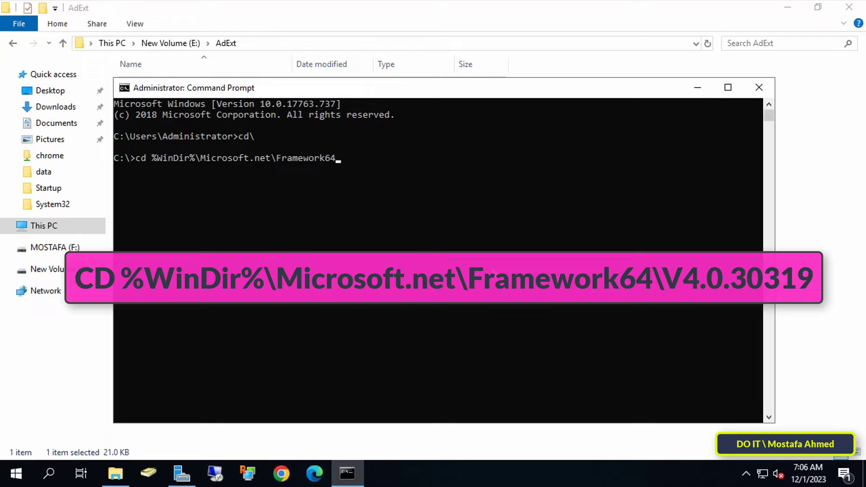
text(\V4.0.30319)
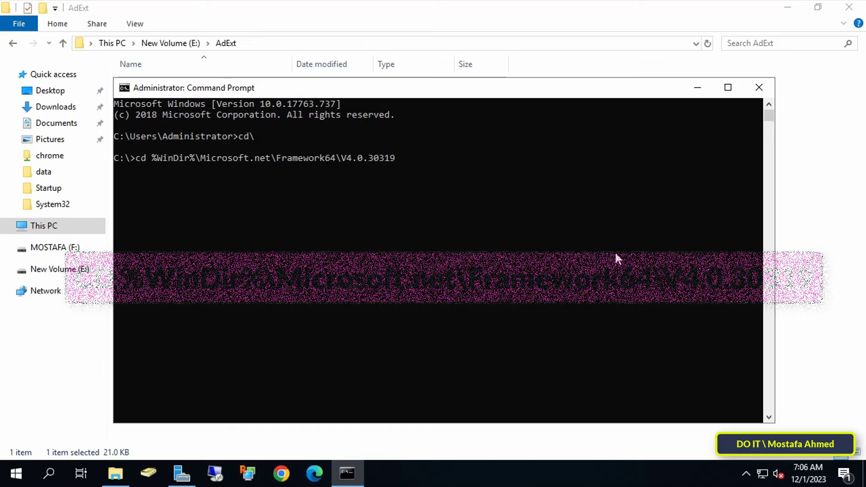
Run InstallUtil.exe E:\AdExt\AdExt.dll so the transacted install completes, then return to Server Manager's tools
text(Install)
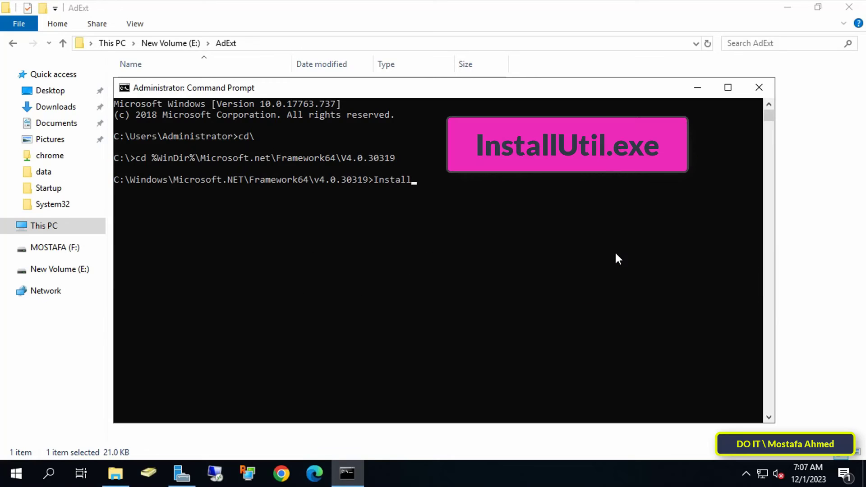
text(Util.e)
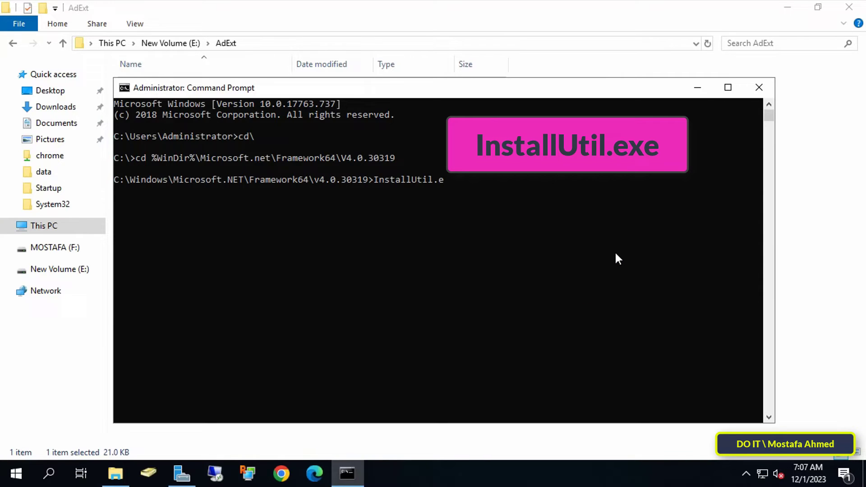
text(xe E:\AdExt\)
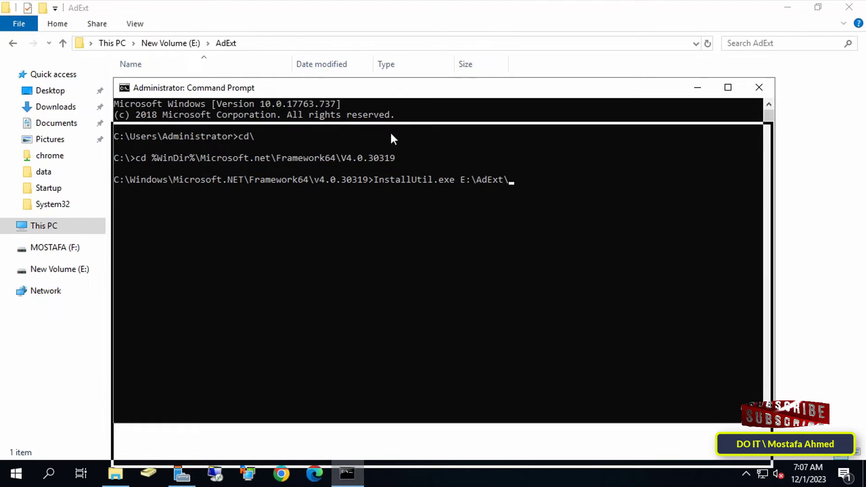
text(AdExt.)
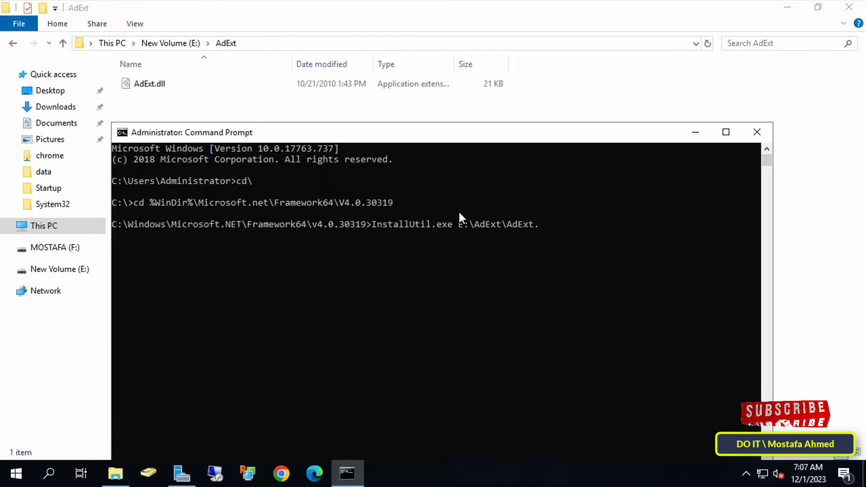
text(dll)
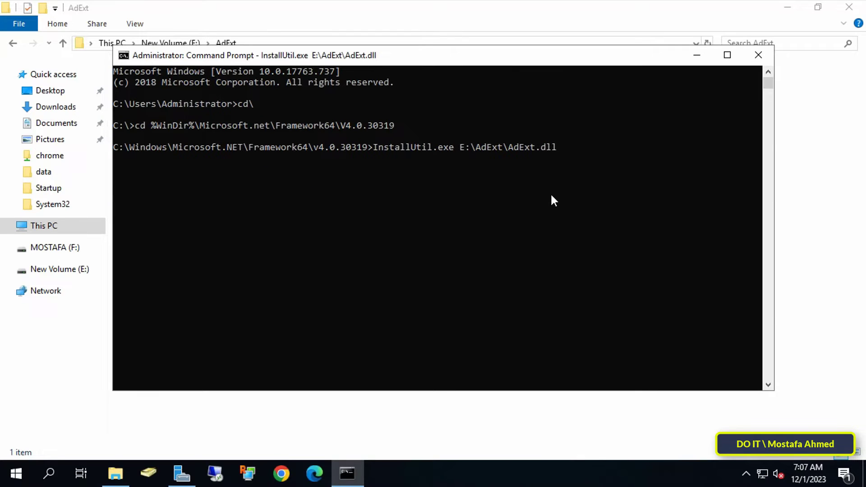
key(enter)
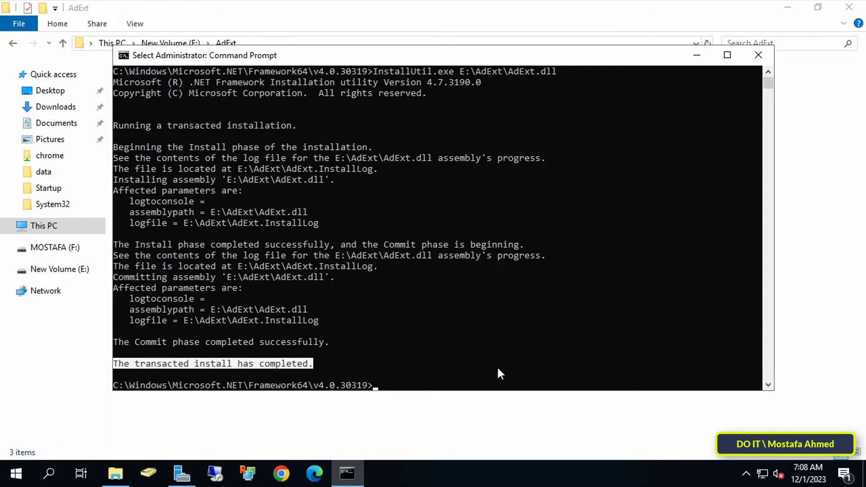
click(759, 55)
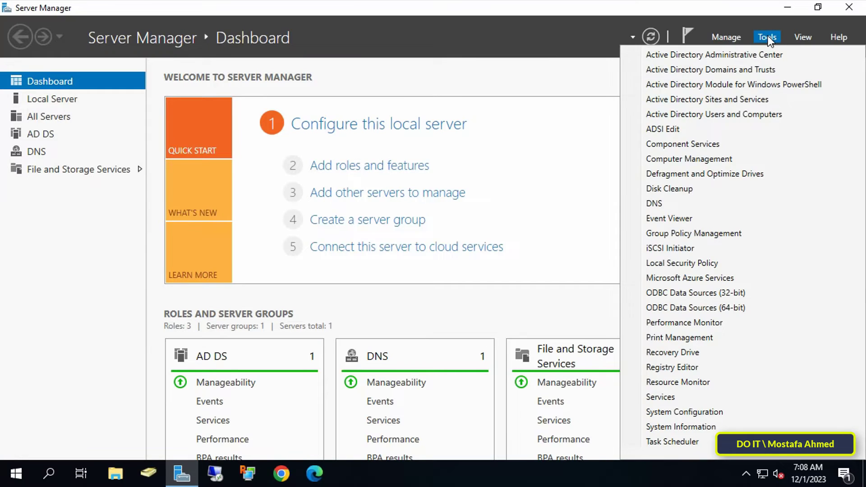
Reopen Active Directory Users and Computers and bring up Test1's properties, now showing a Photo tab
click(713, 115)
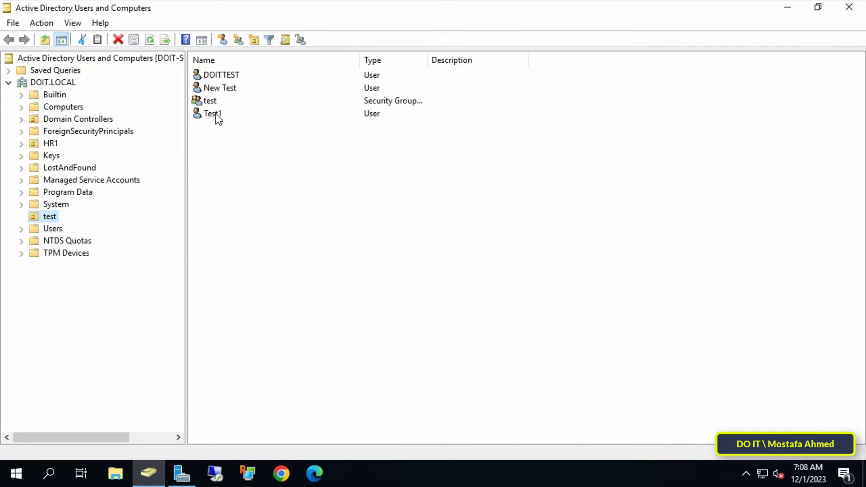
right_click(212, 114)
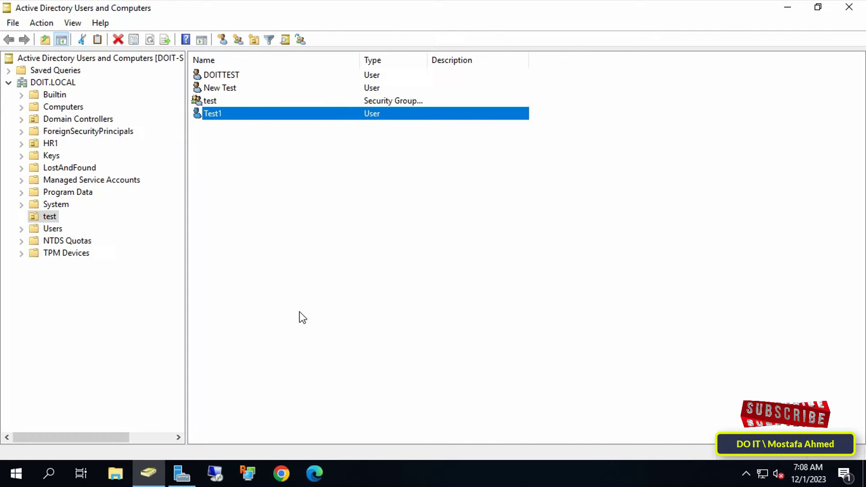
double_click(213, 113)
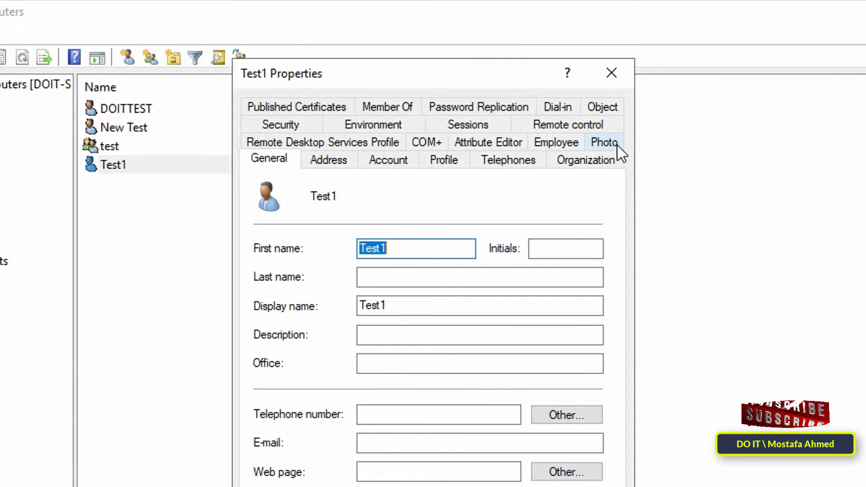
On the Photo tab, load a thumbnail image for Test1 and confirm with OK
click(584, 141)
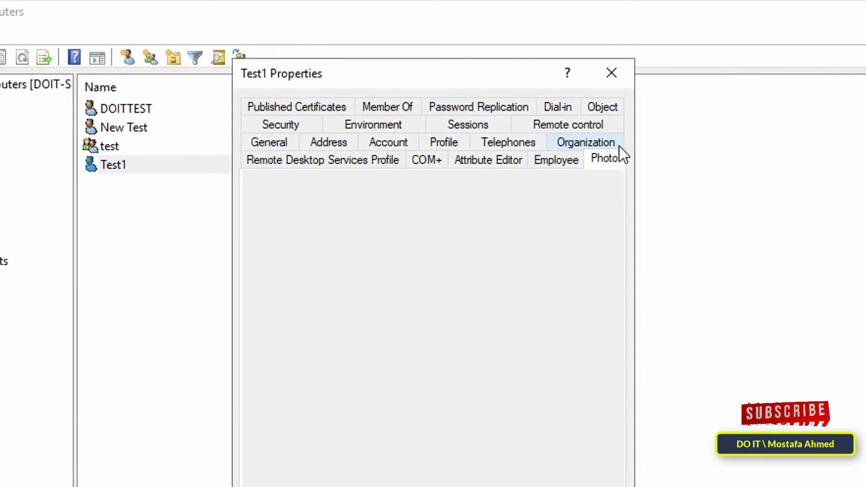
click(607, 158)
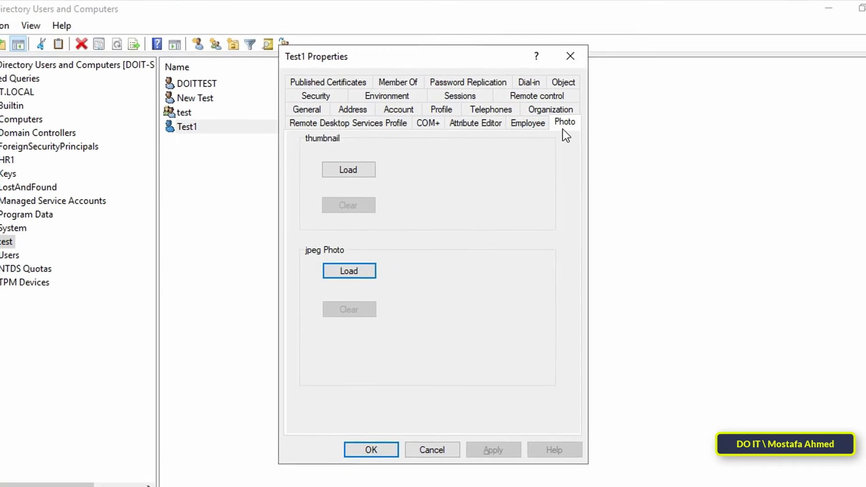
click(348, 169)
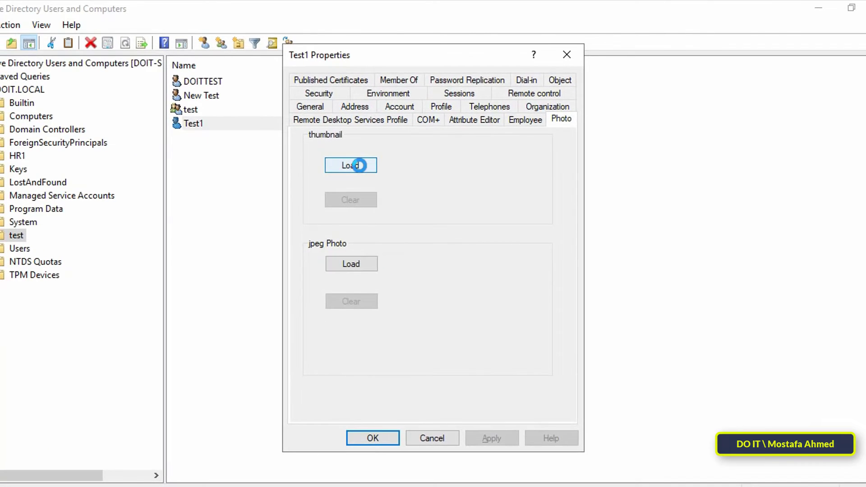
click(351, 164)
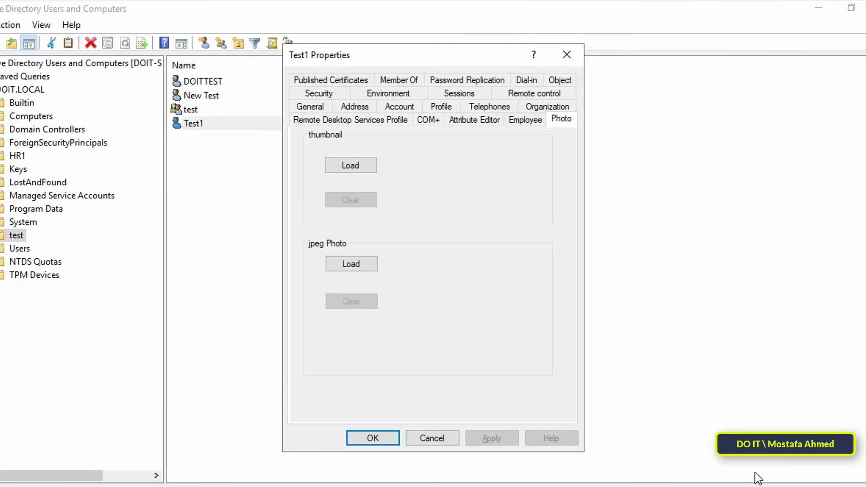
click(350, 165)
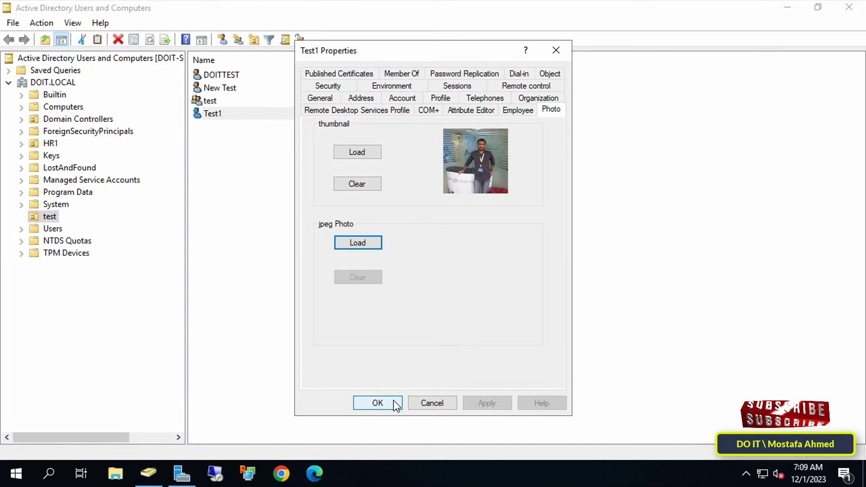
click(378, 402)
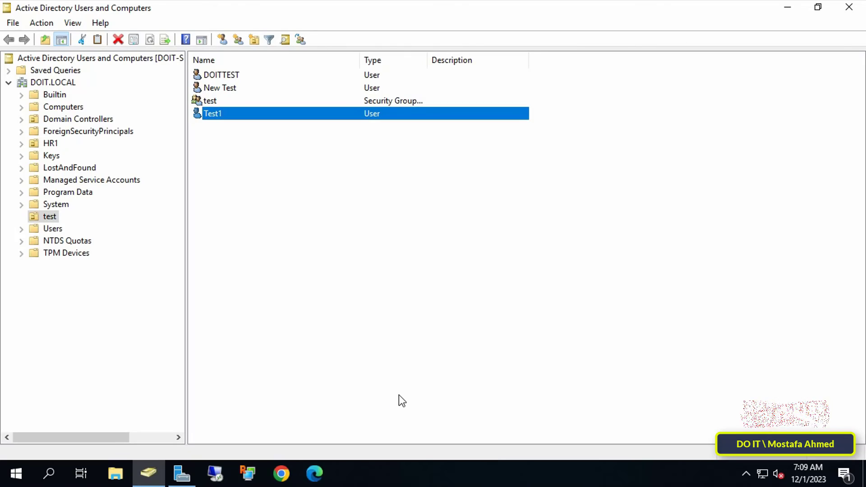